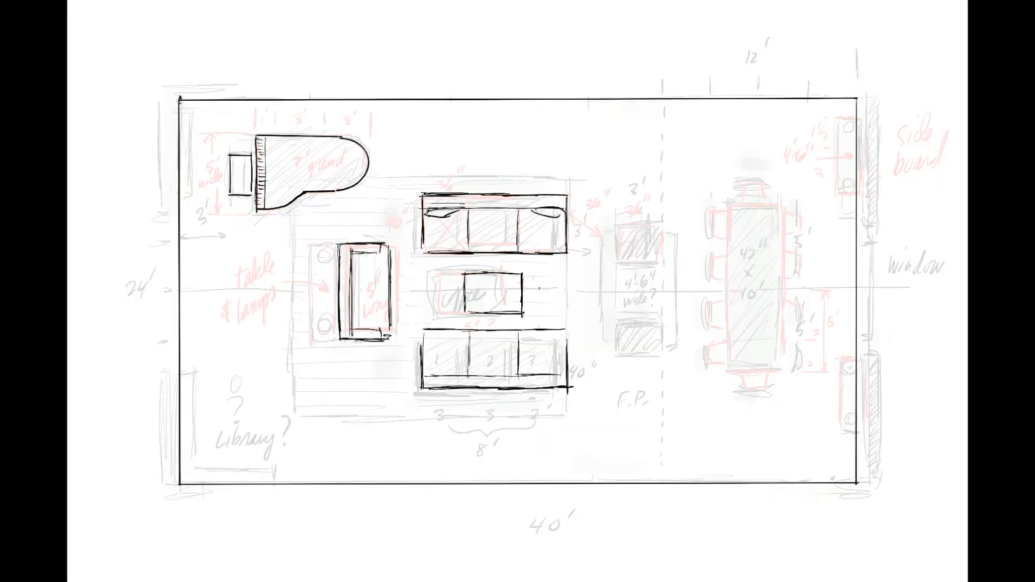
Cycle through successive saved scene tabs to show the house from different aerial views.
left_click(815, 39)
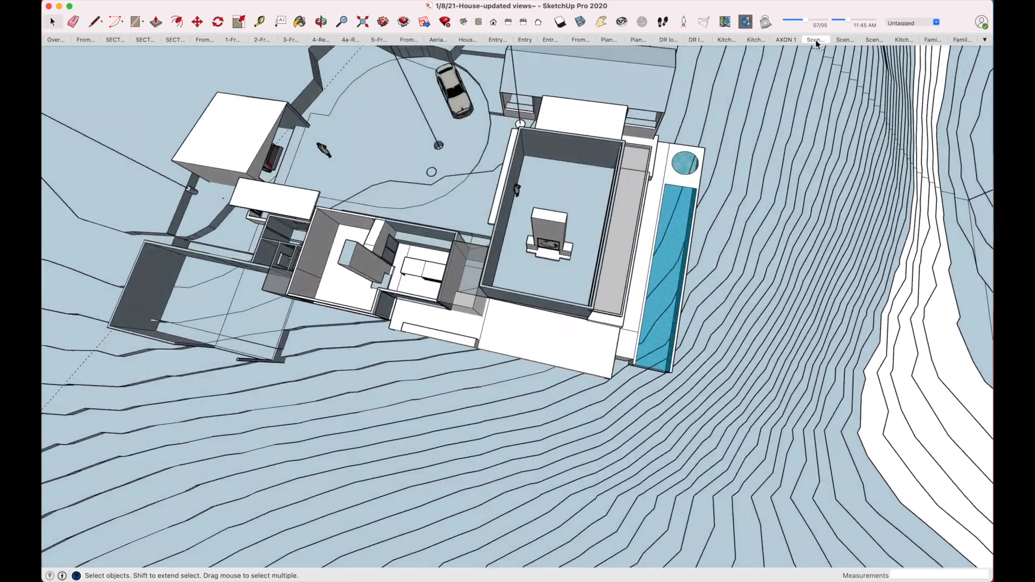
left_click(844, 40)
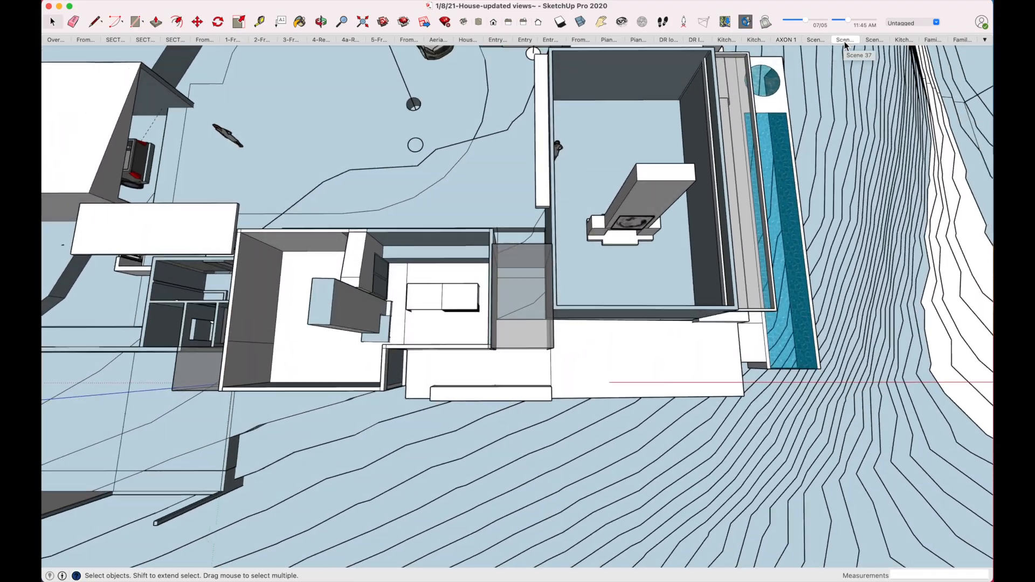
left_click(845, 40)
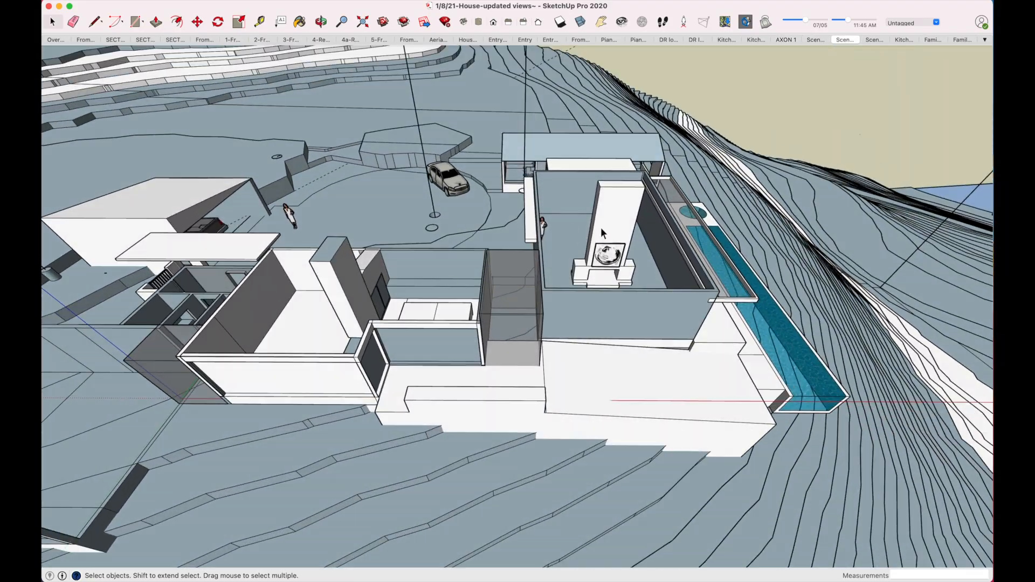
left_click(610, 224)
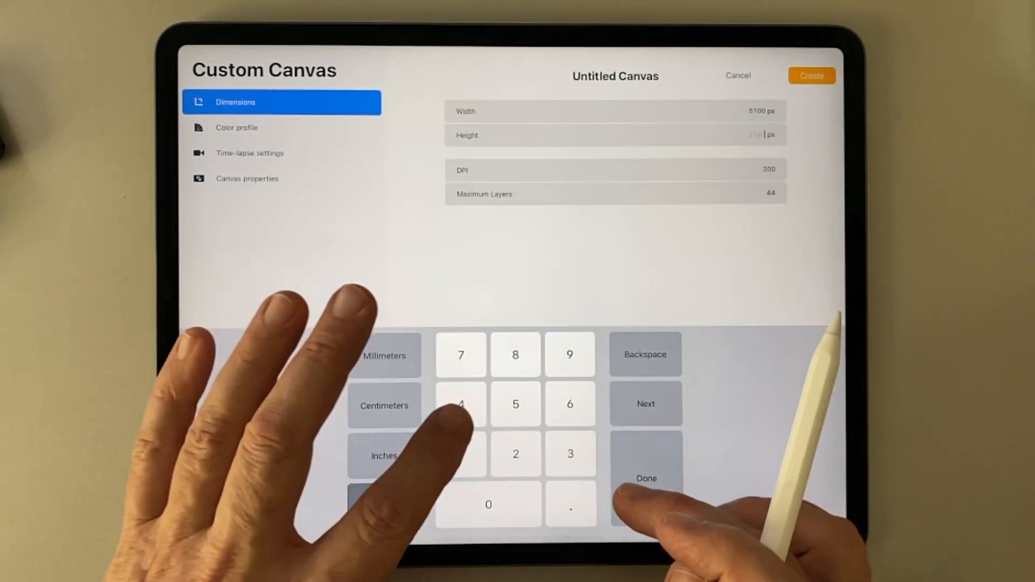
Confirm the custom canvas dimensions of 5100 px width at 300 DPI.
left_click(644, 404)
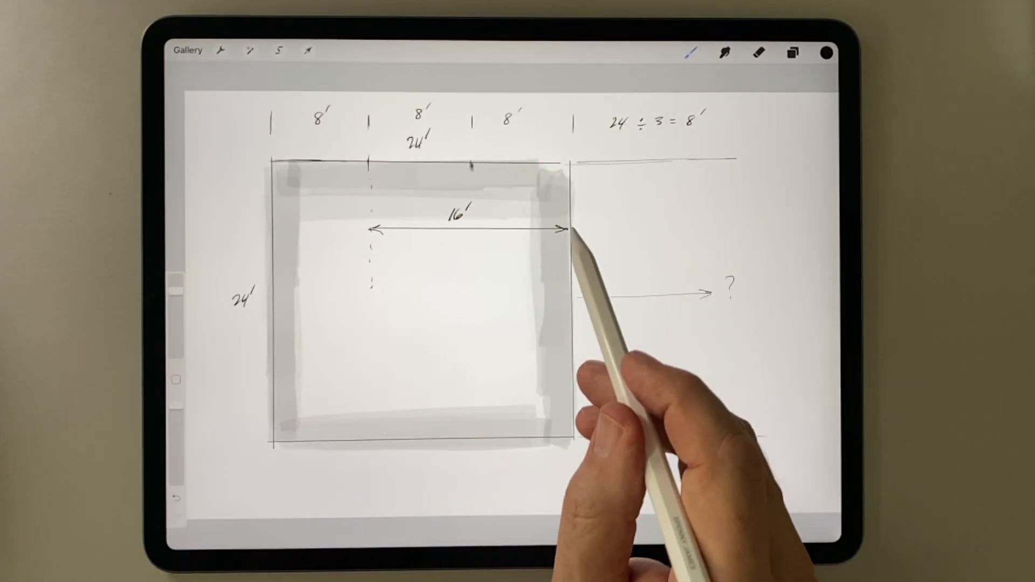
Select and erase the 8 ft division notes and gray tones from the room outline.
left_click(278, 49)
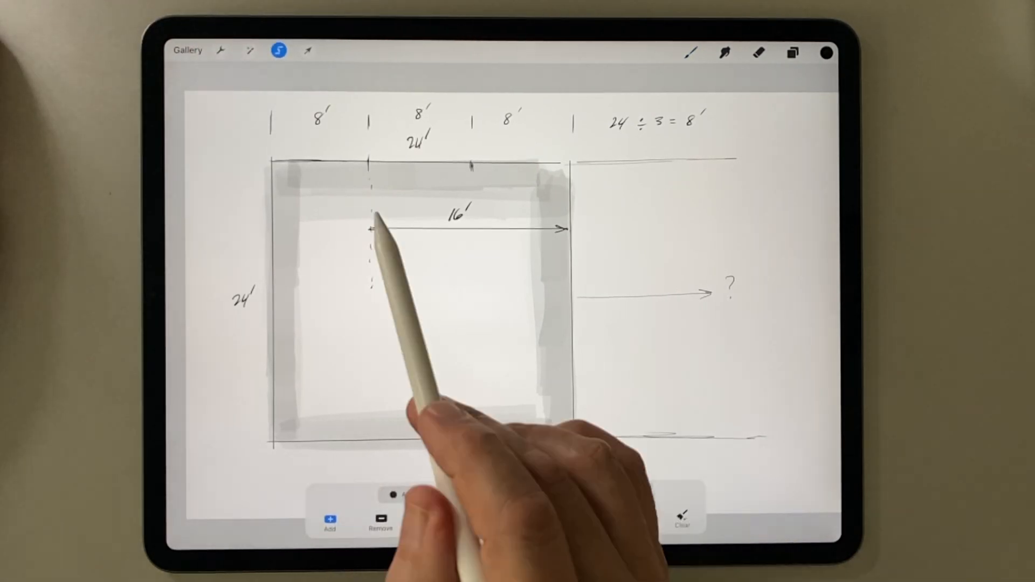
left_click(307, 50)
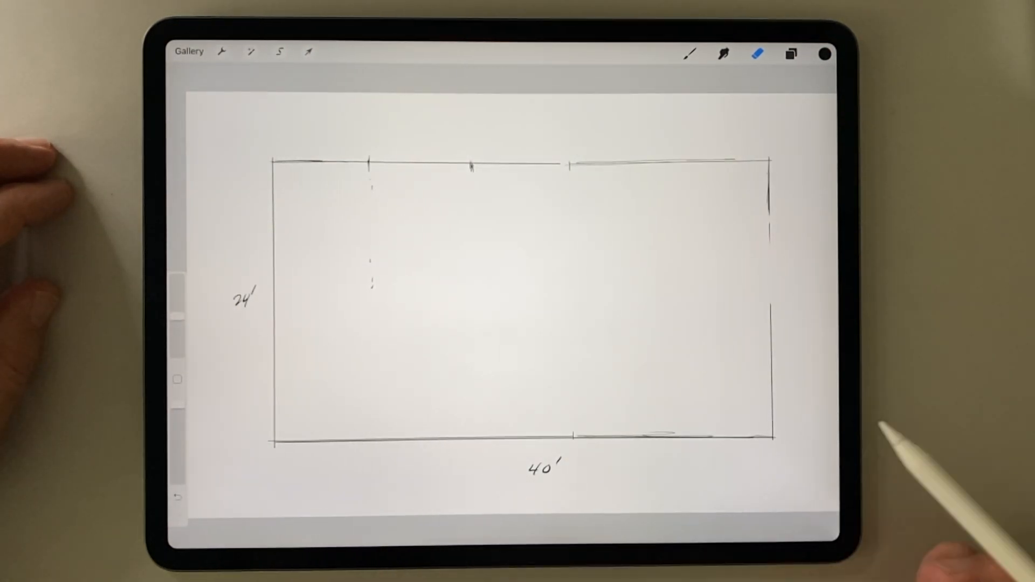
Enable a 2D Grid drawing guide with adjusted thickness and grid size over the room outline.
left_click(222, 54)
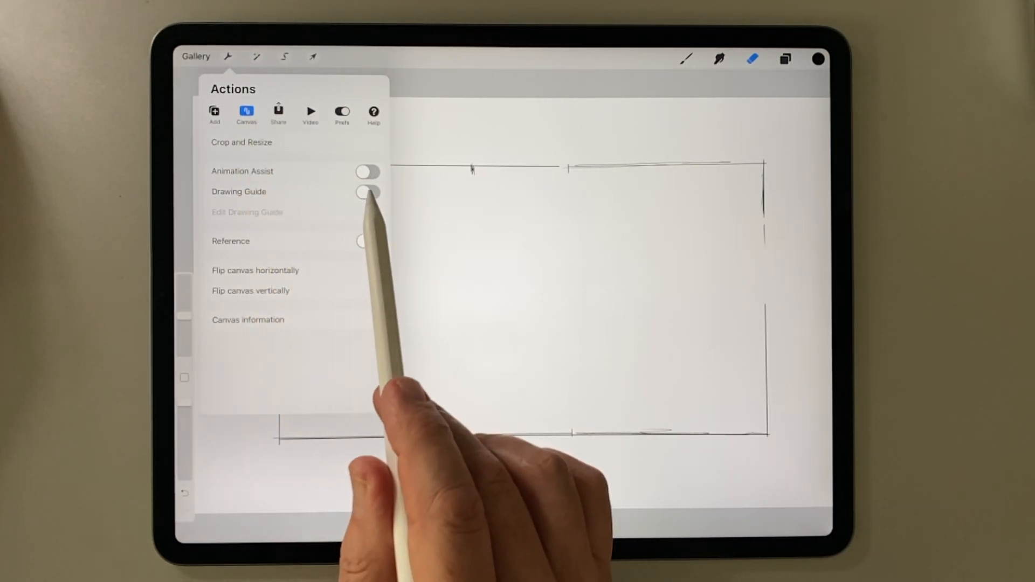
left_click(247, 212)
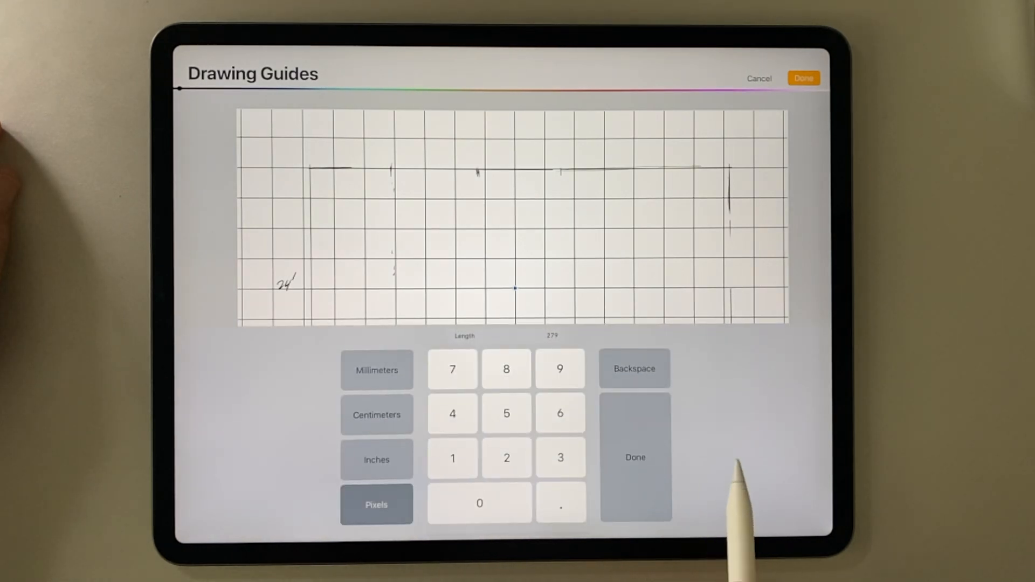
left_click(633, 457)
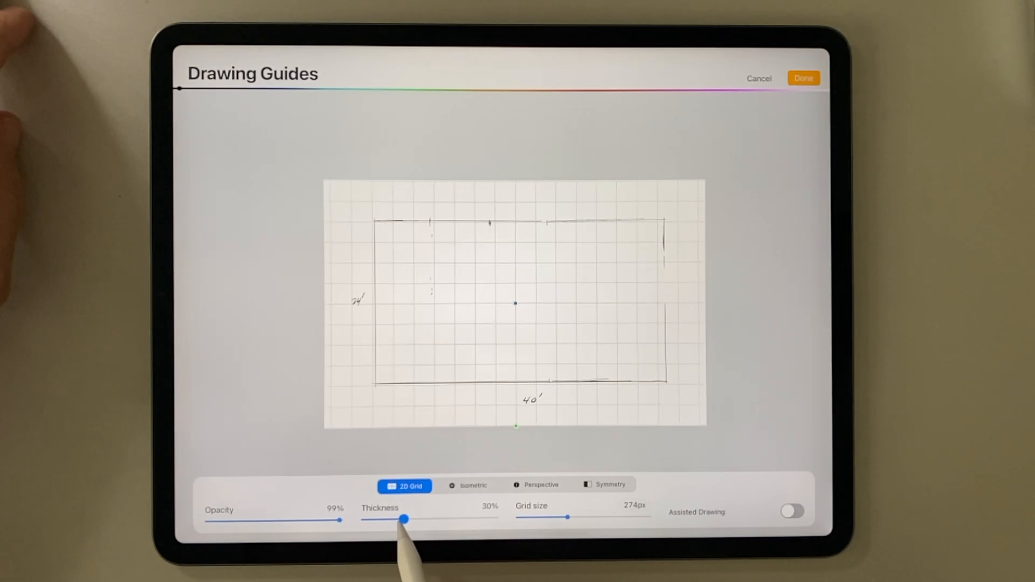
left_click(802, 78)
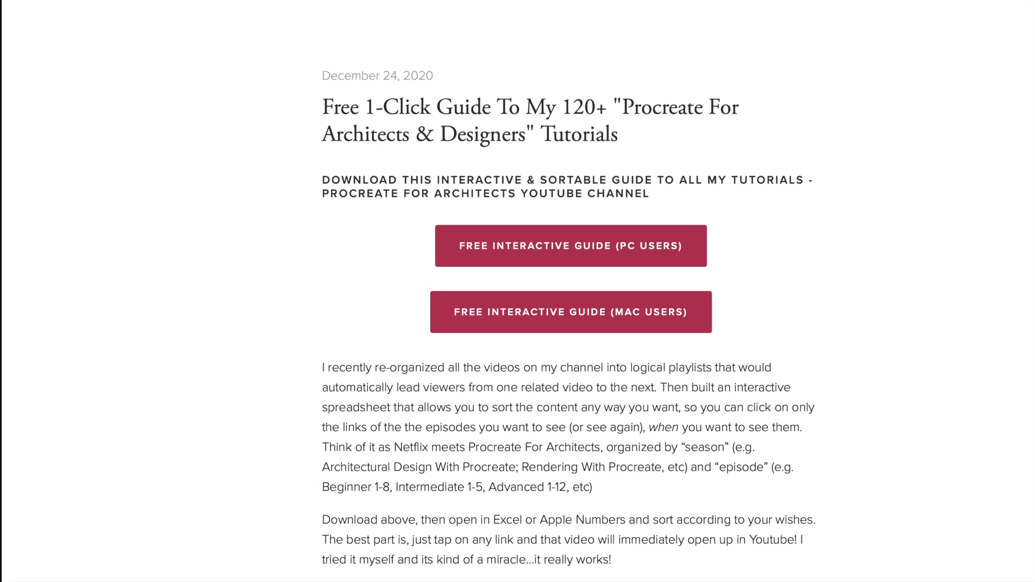
Scroll the blog post and follow the Free Interactive Guide button to the tutorial spreadsheet.
scroll("up", 3)
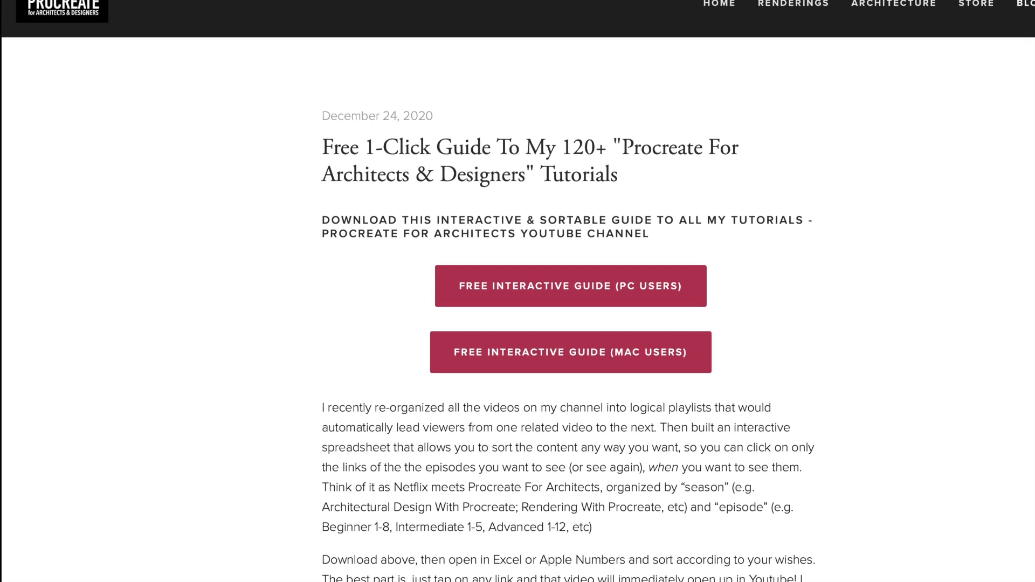
scroll("up", 3)
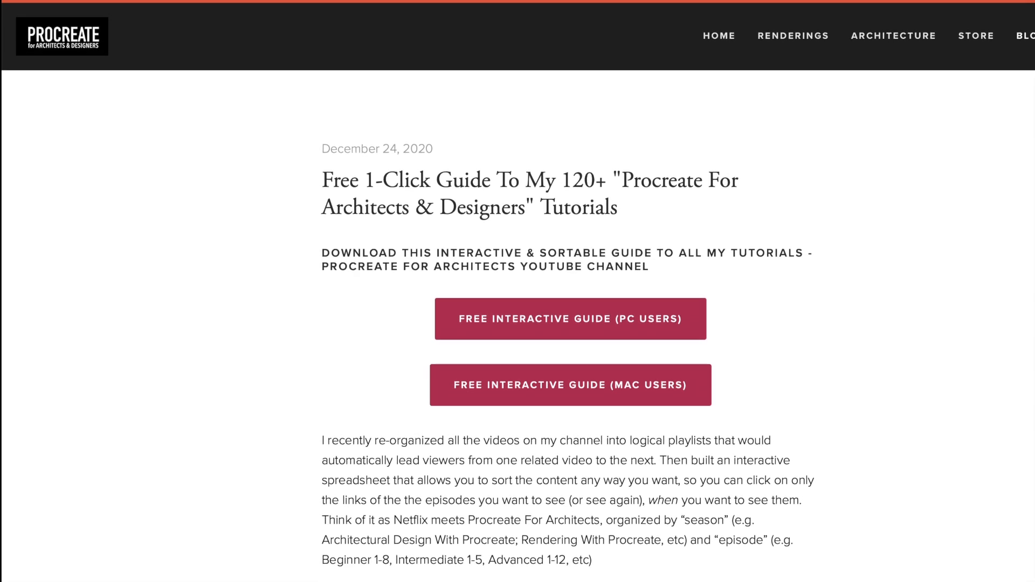
left_click(569, 318)
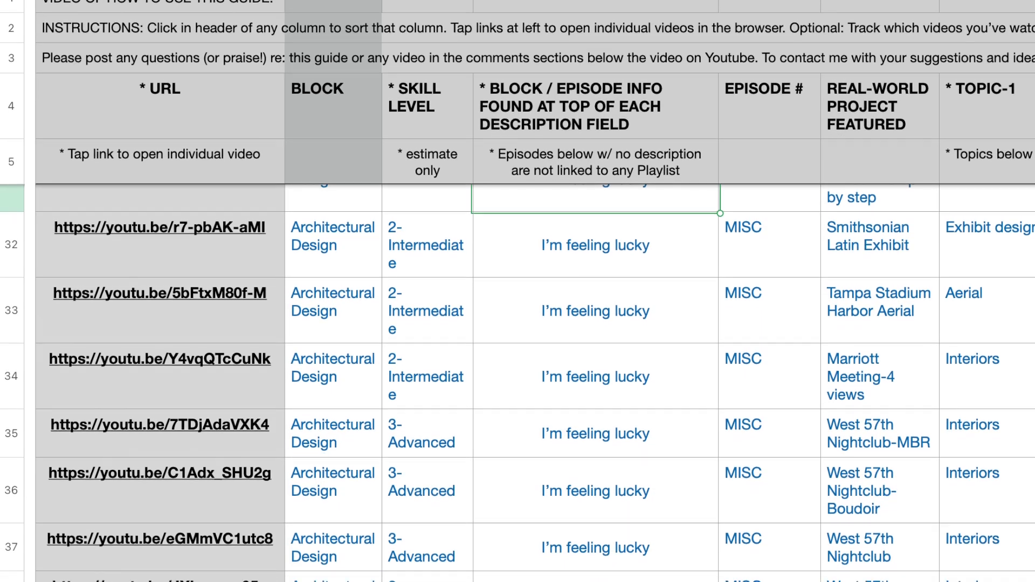
scroll("down", 3)
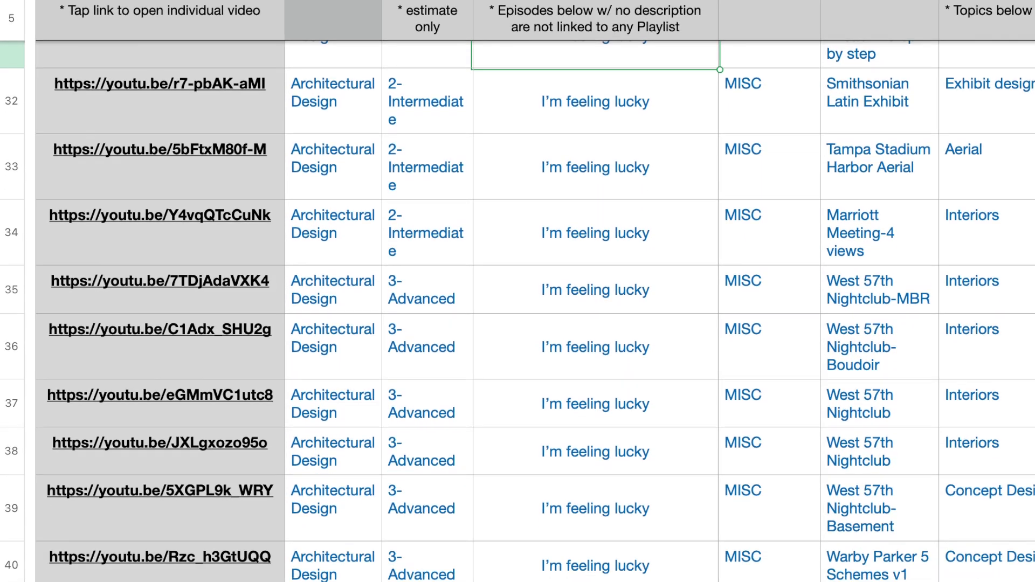
scroll("down", 3)
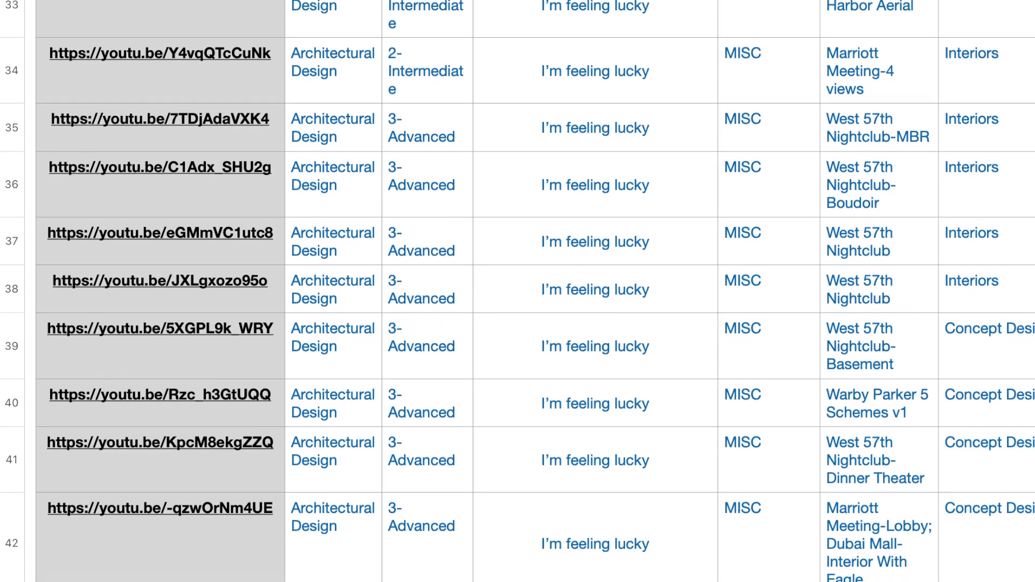
scroll("down", 3)
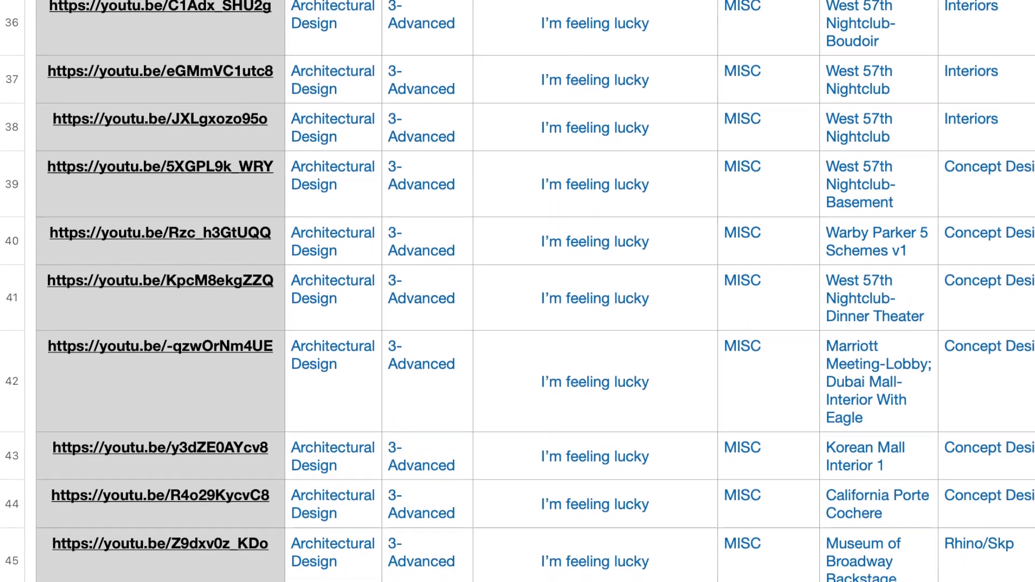
scroll("down", 3)
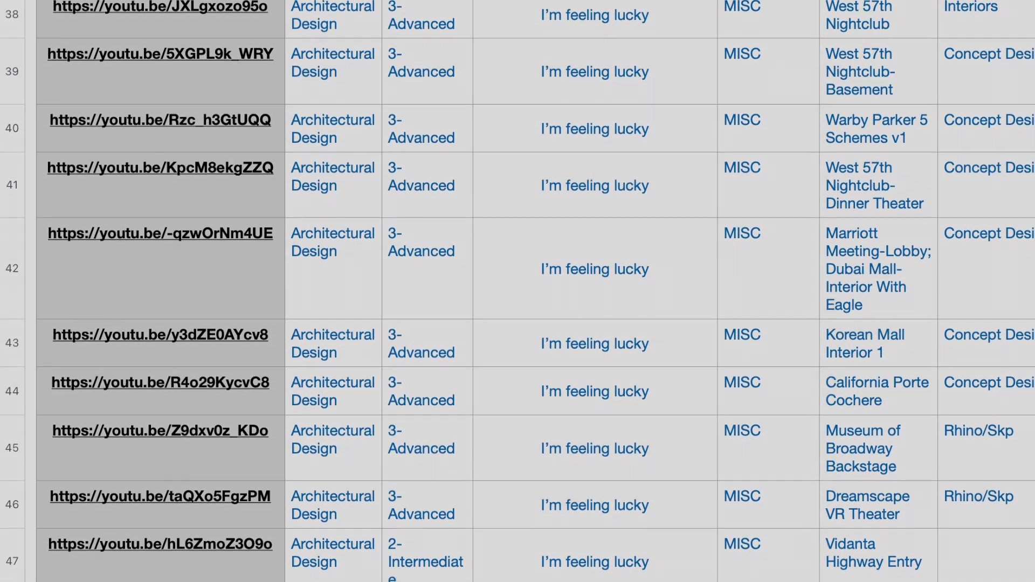